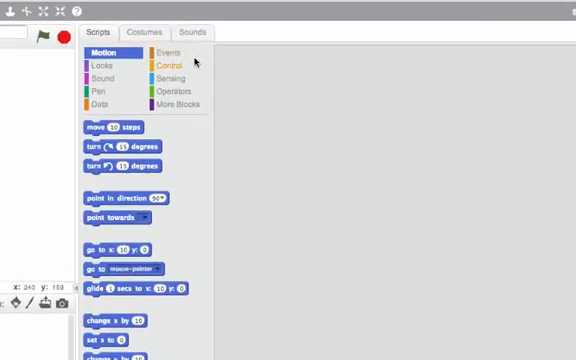
- Browse the Control, More Blocks and Sound block categories in the palette
left_click(172, 65)
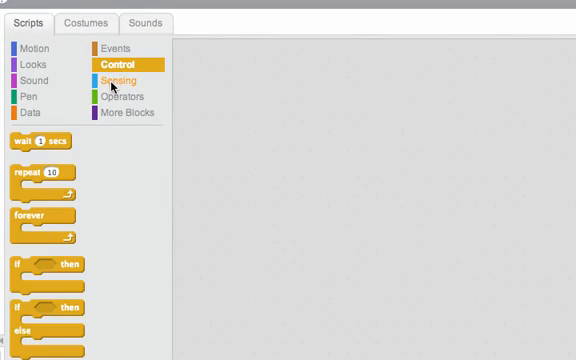
left_click(141, 109)
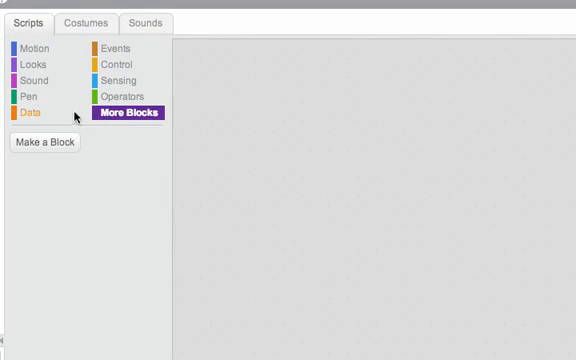
left_click(31, 80)
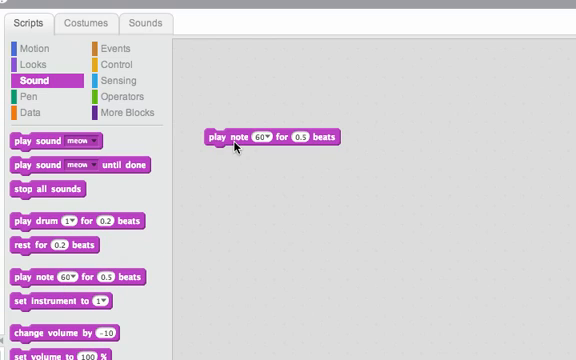
mouse_move(481, 131)
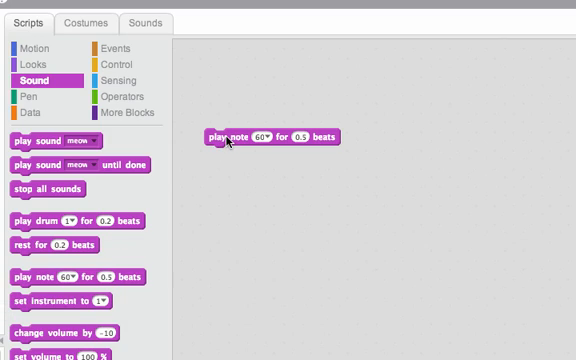
mouse_move(268, 138)
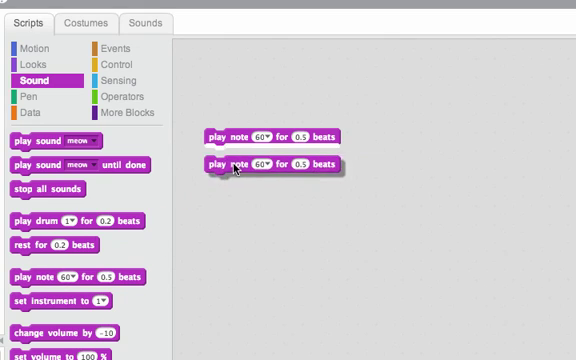
- Snap a third 'play note 60 for 0.5 beats' block under the stack and double-click to play
left_click_drag(247, 162, 248, 176)
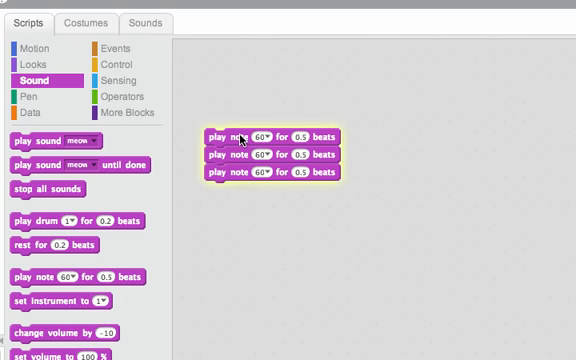
double_click(273, 157)
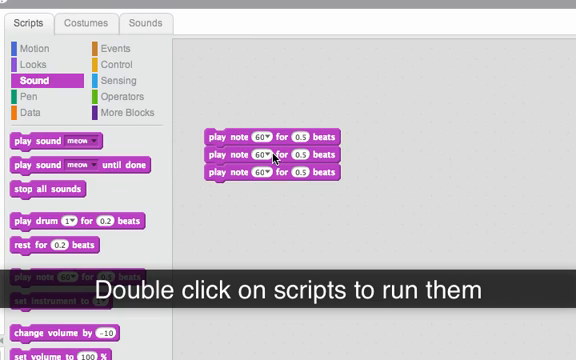